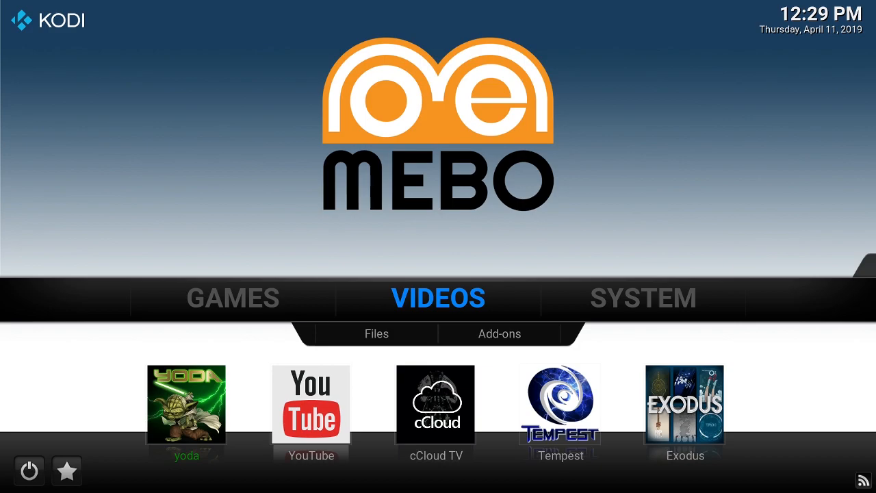
# Open the Kodi favourites panel to reveal the LibreELEC Configuration shortcut
pyautogui.click(376, 334)
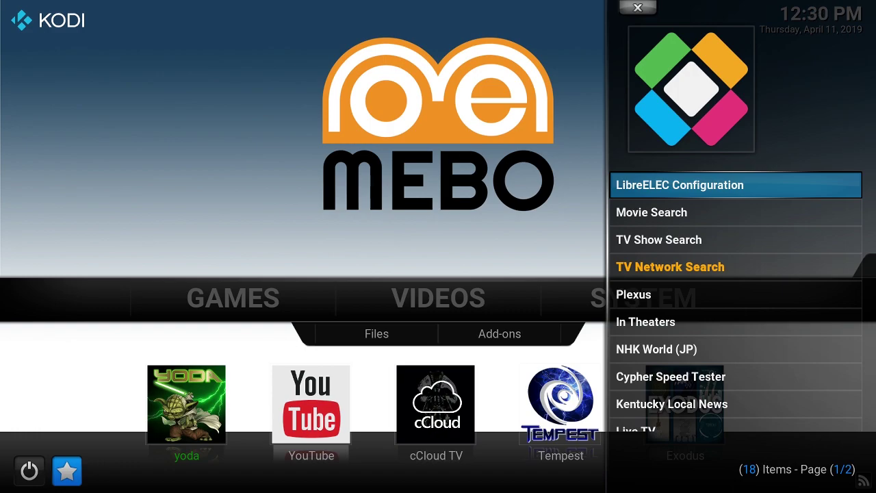
# Launch LibreELEC Configuration, show Connections, and highlight the NetworkFire network
pyautogui.click(680, 185)
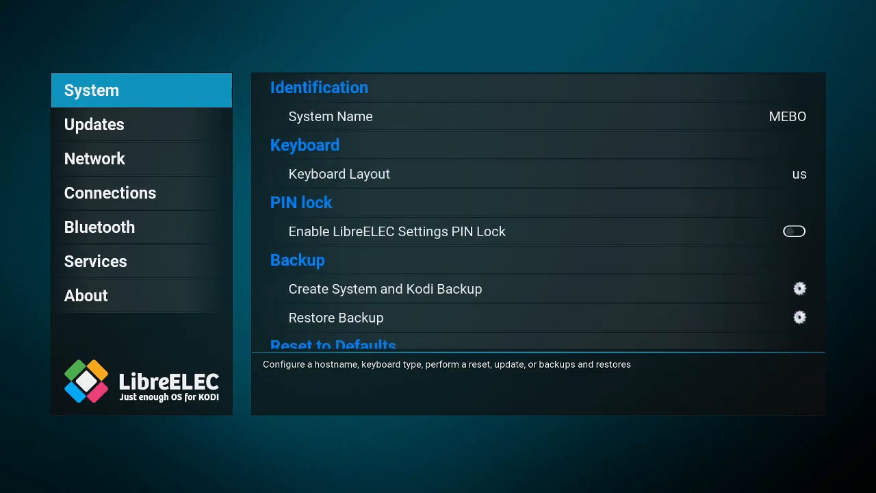
pyautogui.click(111, 192)
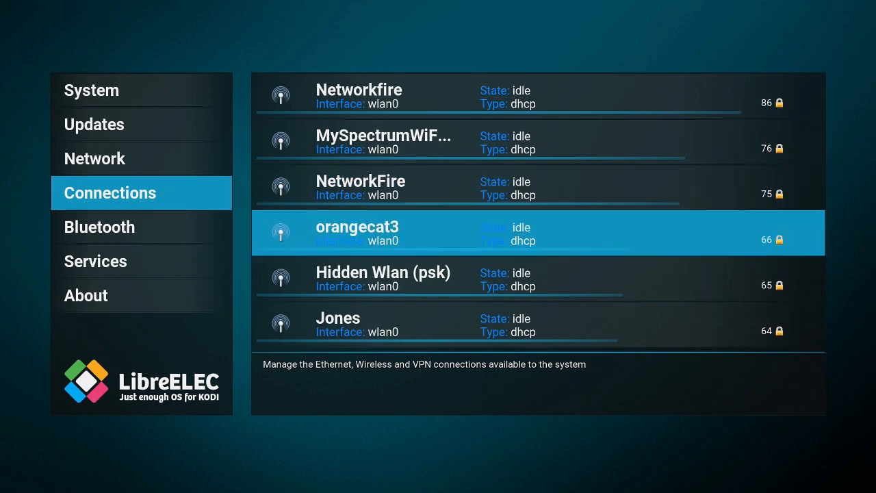
pyautogui.scroll(-3)
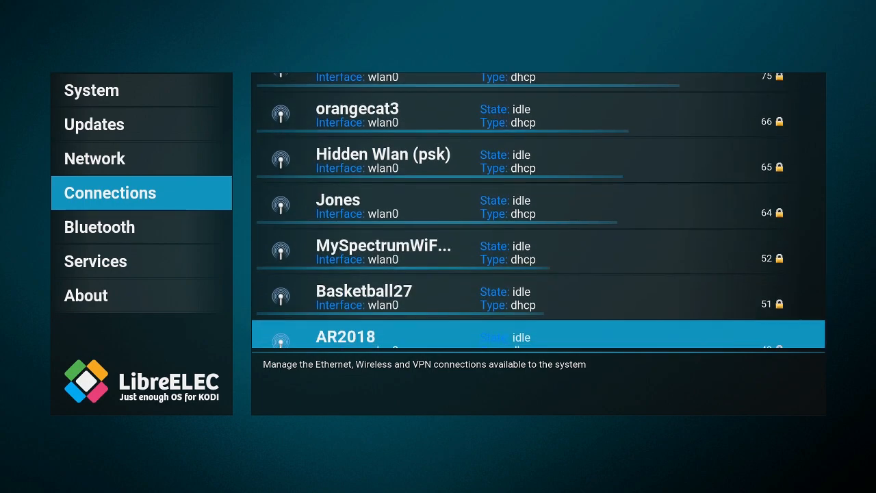
pyautogui.scroll(-3)
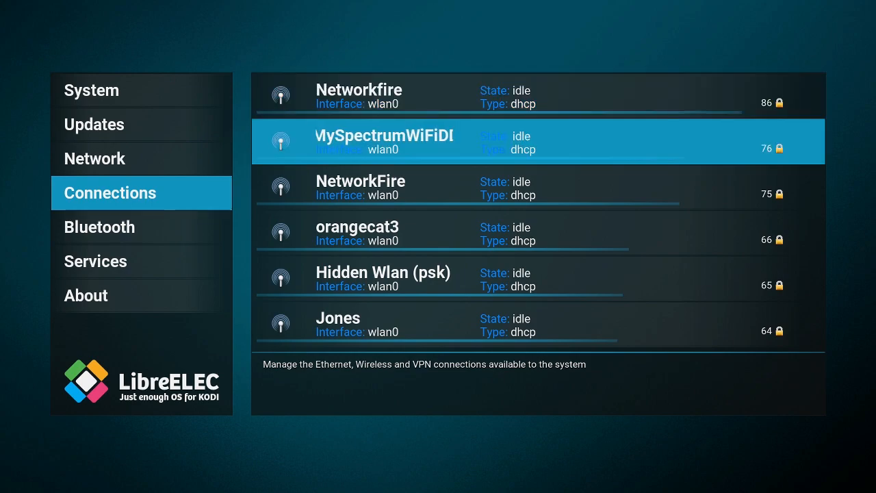
pyautogui.press('Down')
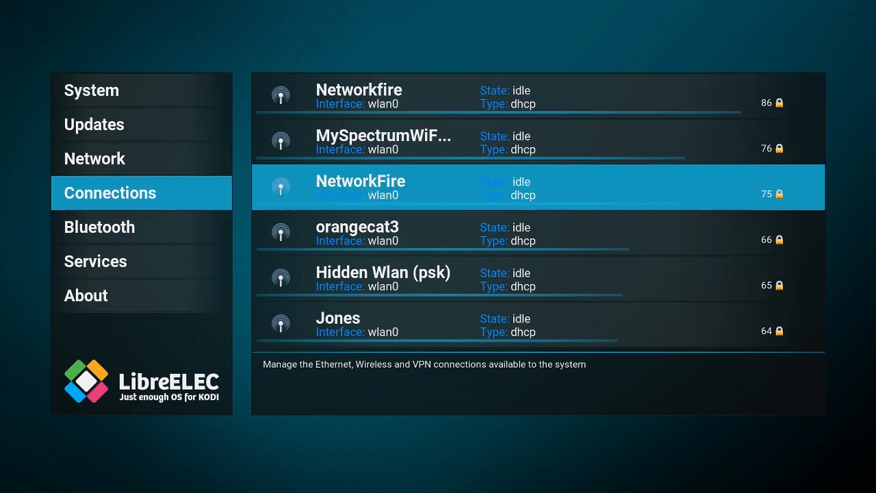
pyautogui.click(361, 187)
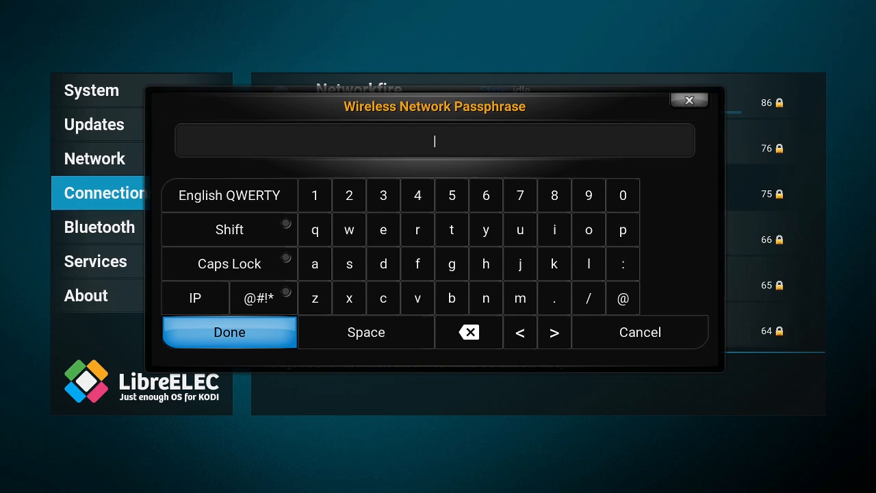
pyautogui.write('Paaword')
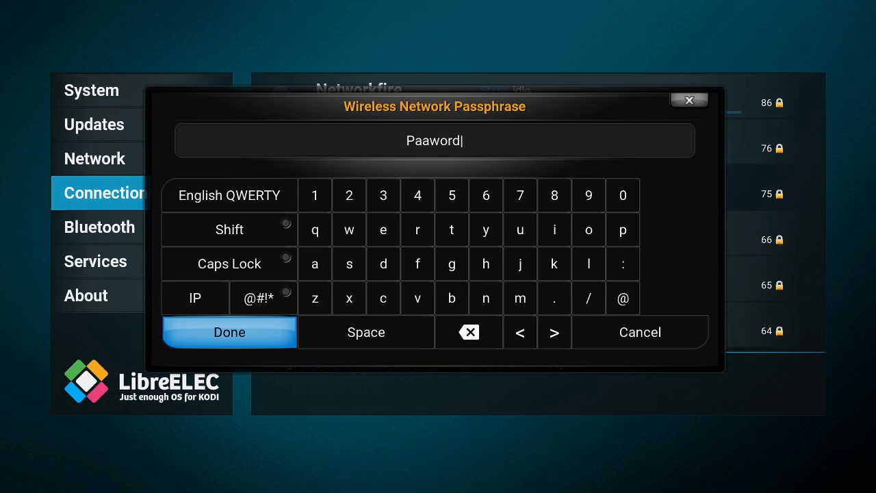
pyautogui.click(230, 332)
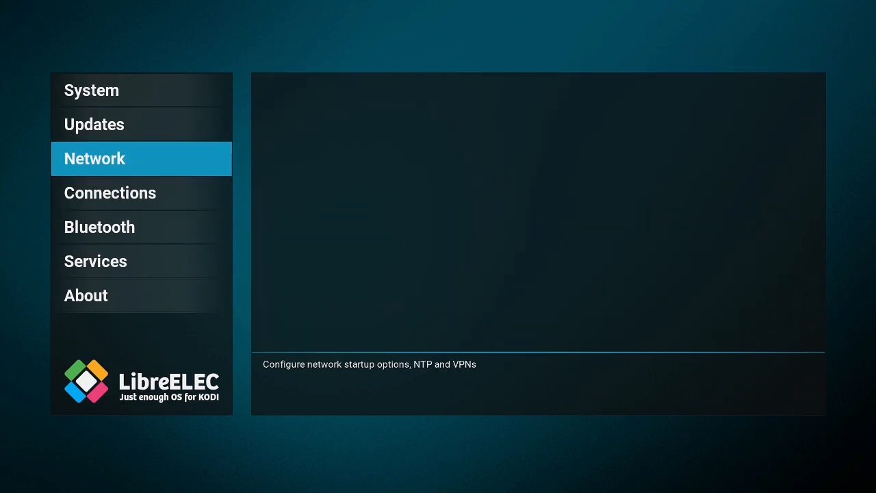
pyautogui.click(95, 158)
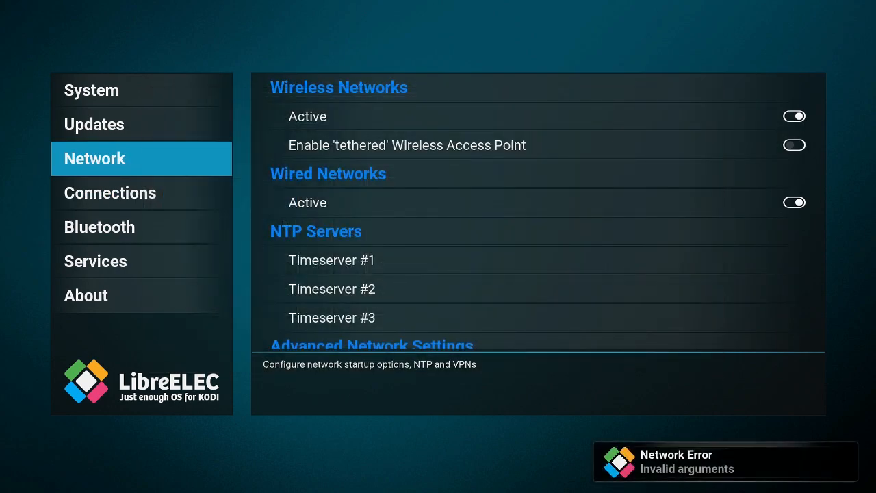
pyautogui.click(110, 193)
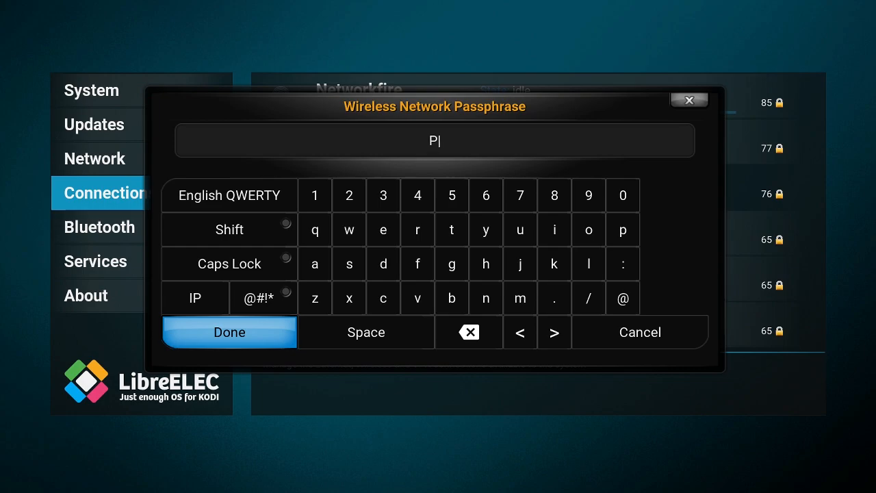
pyautogui.write('assword')
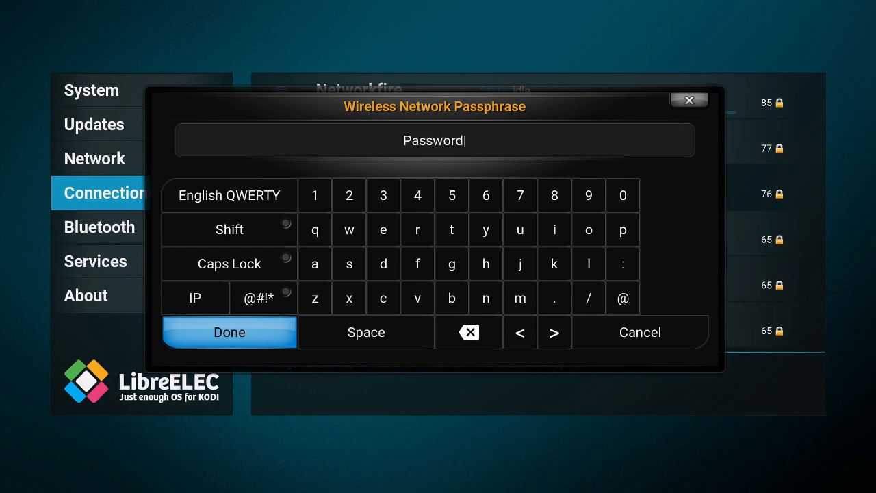
pyautogui.click(230, 332)
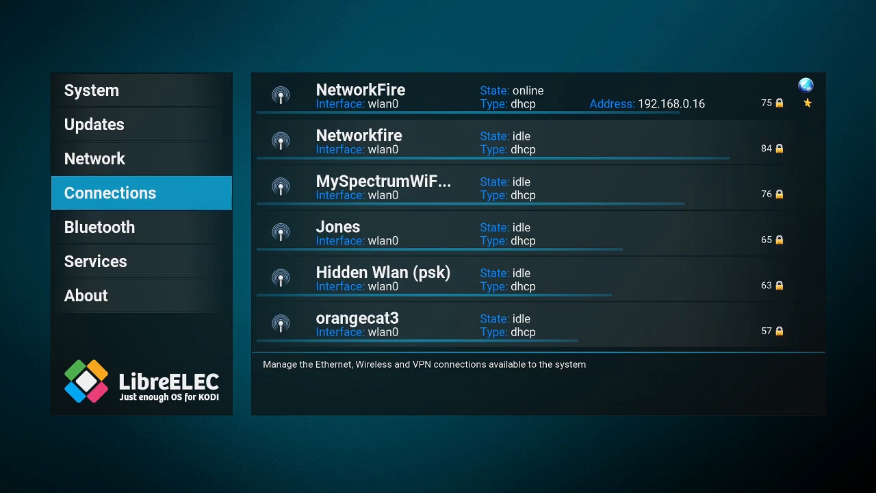
# Switch Wireless Networks Active off in the Network settings
pyautogui.click(95, 158)
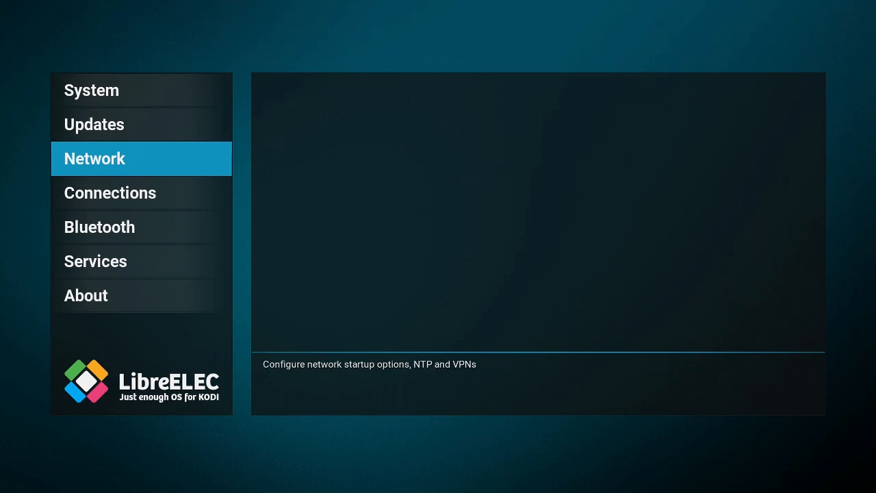
pyautogui.click(110, 193)
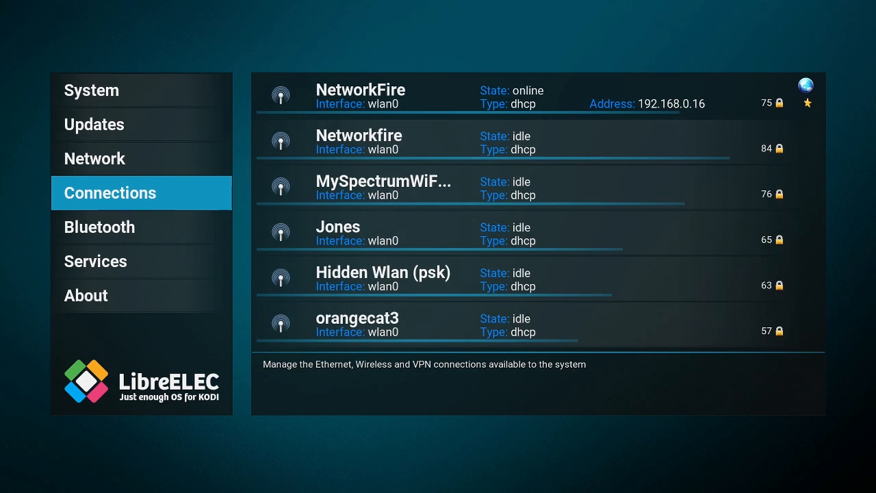
pyautogui.click(94, 158)
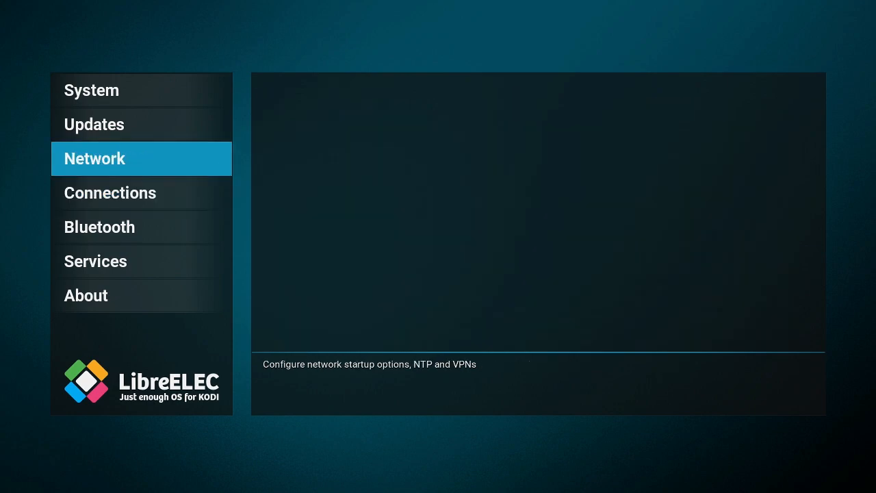
pyautogui.click(95, 158)
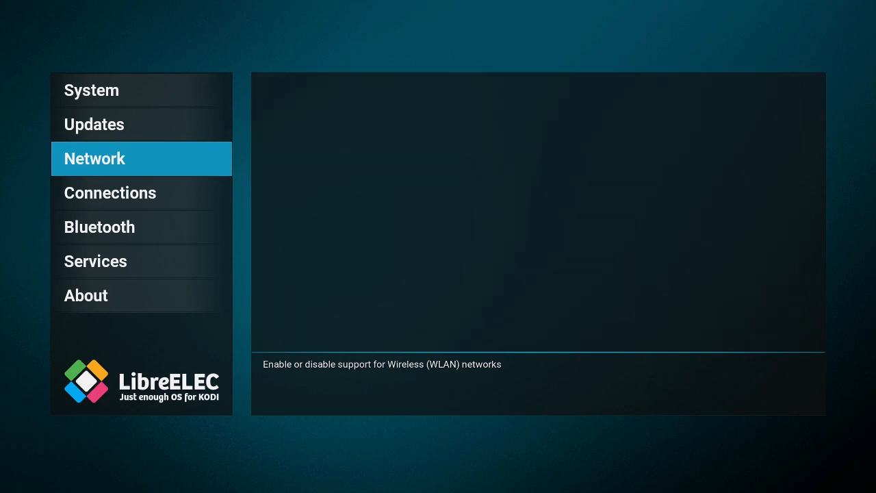
pyautogui.click(95, 158)
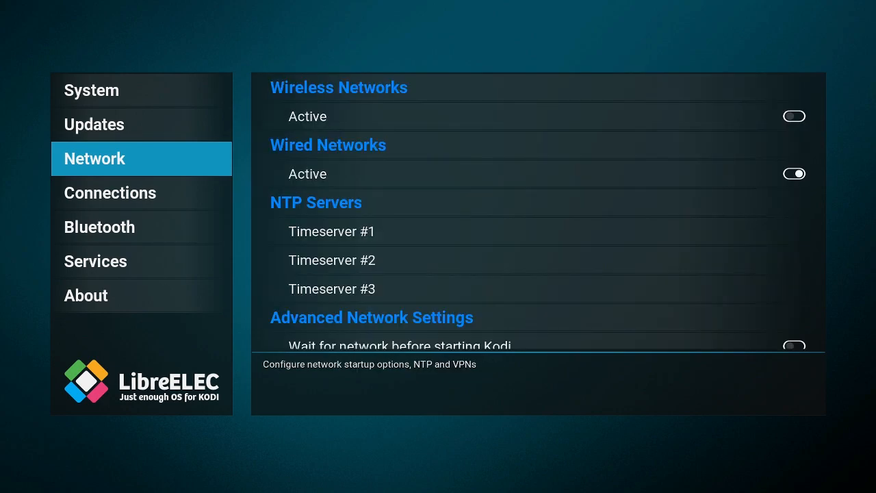
# Check the connections list, then turn wireless networking back on
pyautogui.click(109, 193)
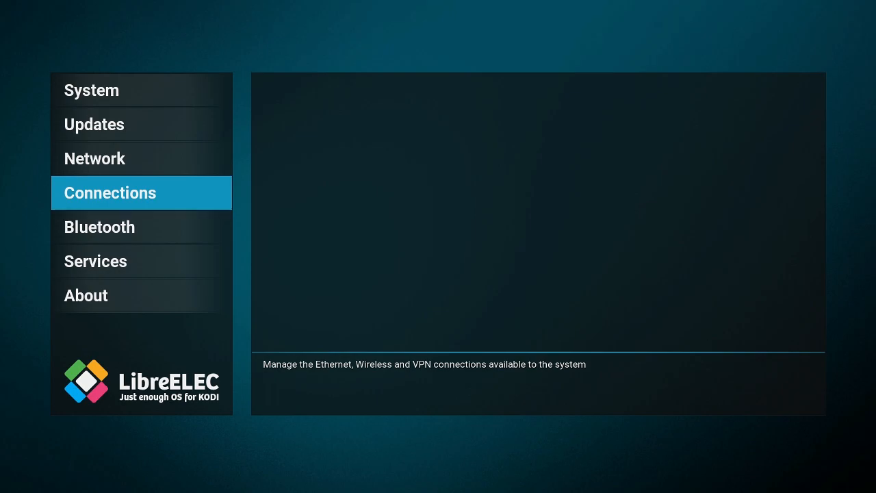
pyautogui.click(94, 158)
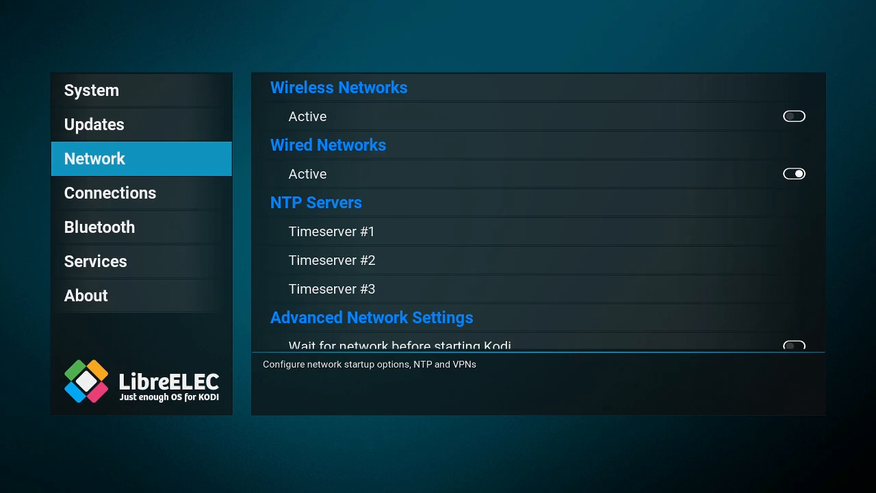
pyautogui.click(797, 115)
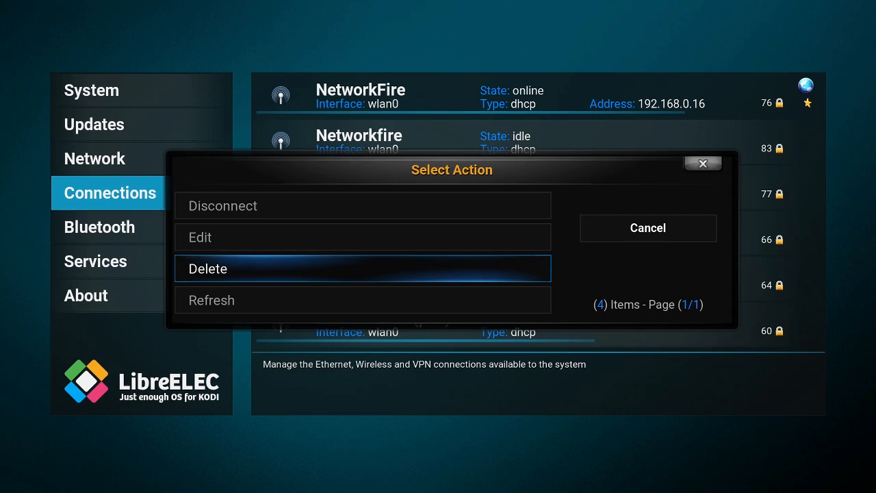
# Cancel the NetworkFire action menu and show the Network settings page
pyautogui.click(648, 228)
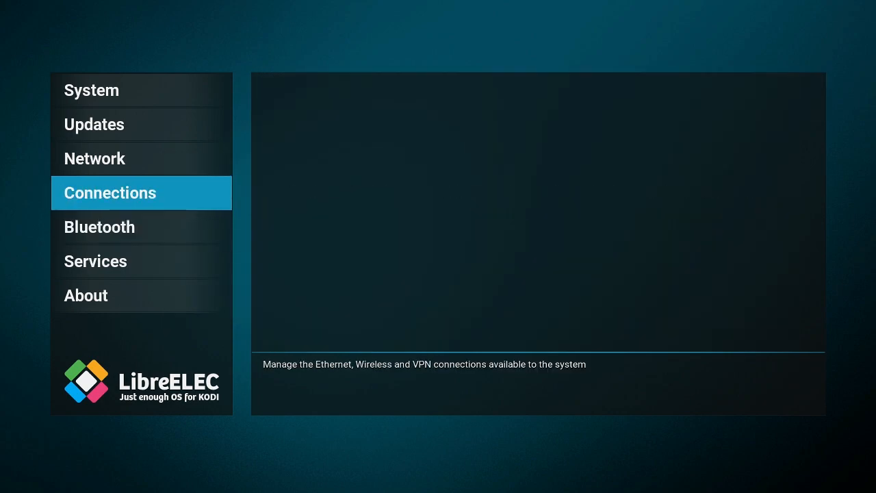
pyautogui.click(94, 158)
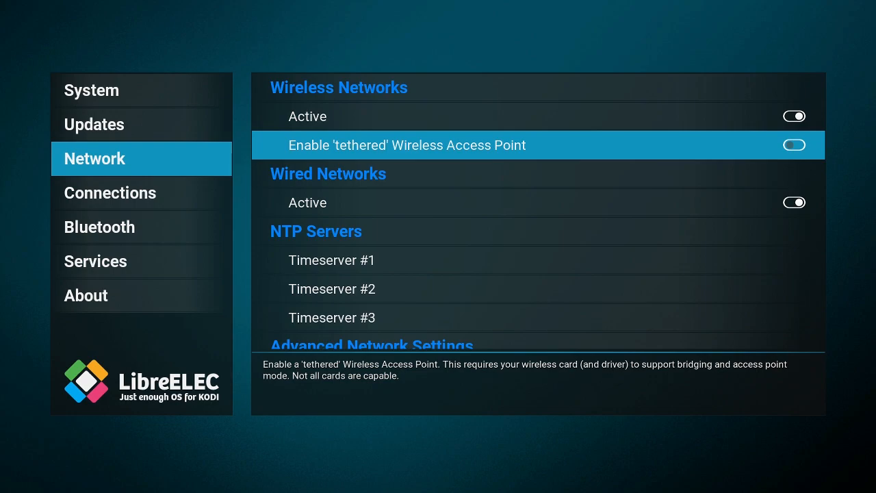
# Enable the tethered Wireless Access Point and view Connections showing NetworkFire ready
pyautogui.click(794, 145)
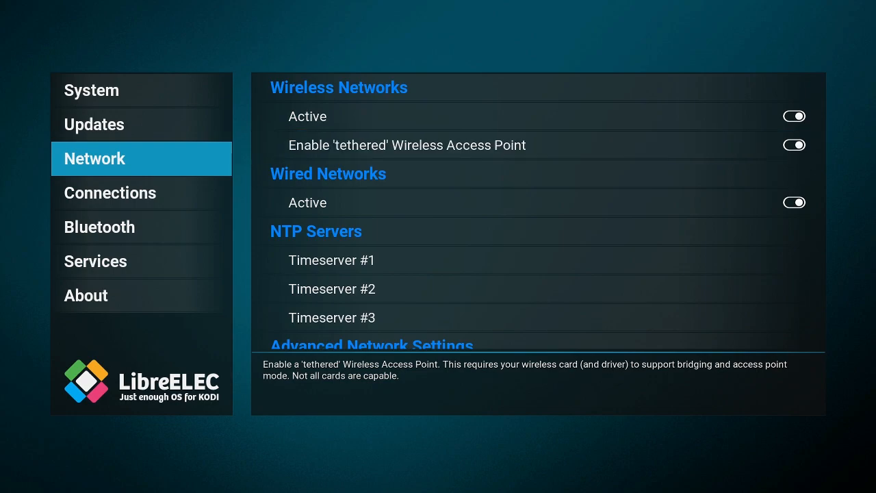
pyautogui.click(111, 192)
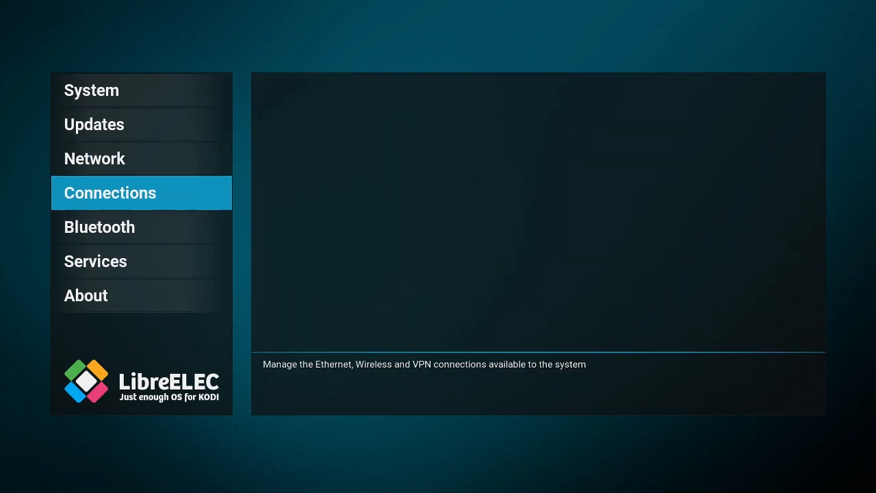
pyautogui.click(110, 193)
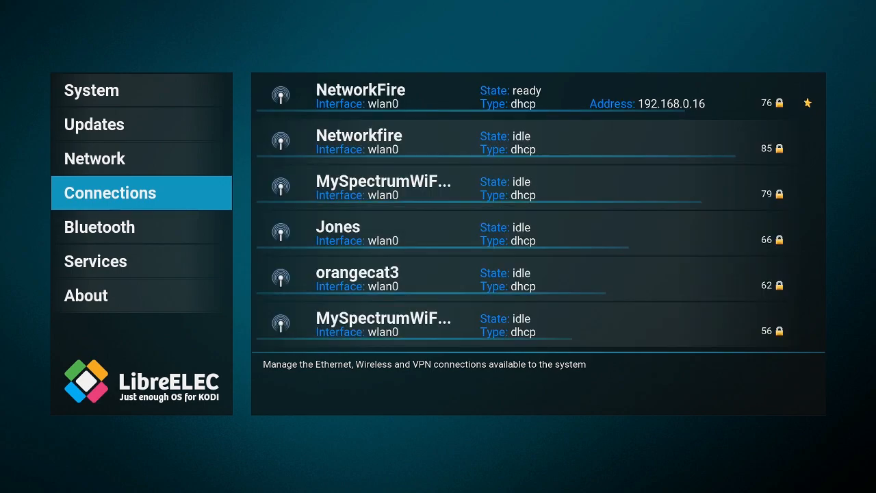